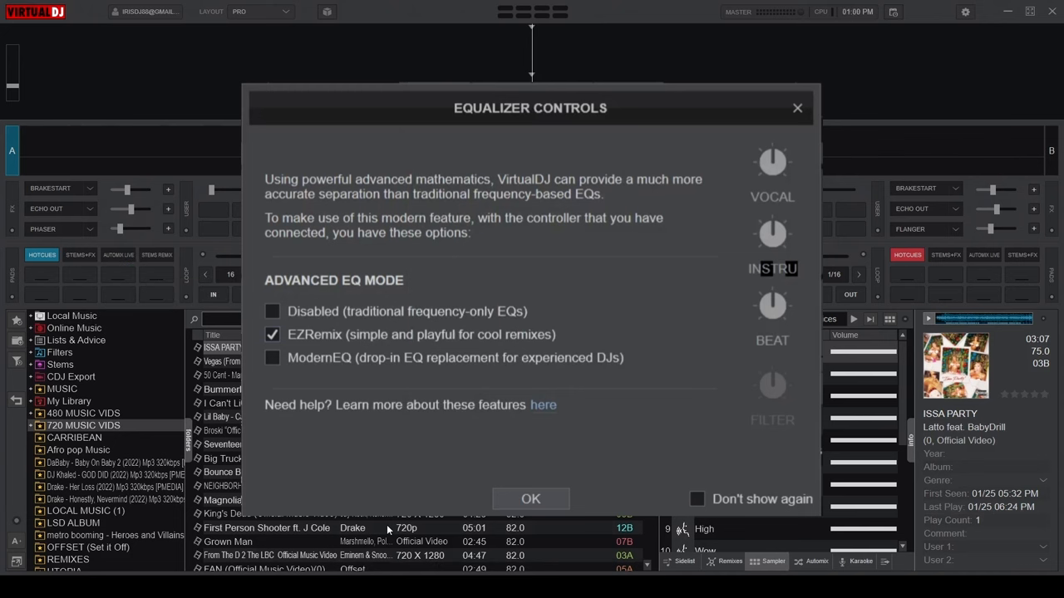
- Confirm the EZRemix equalizer mode and return to the mixer
click(530, 499)
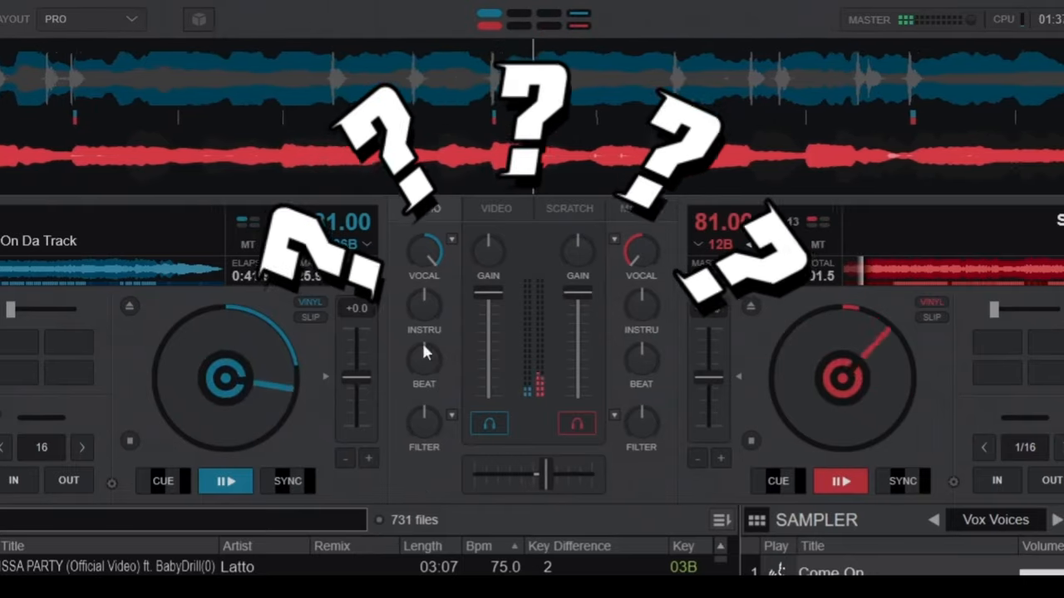
mouse_move(575, 423)
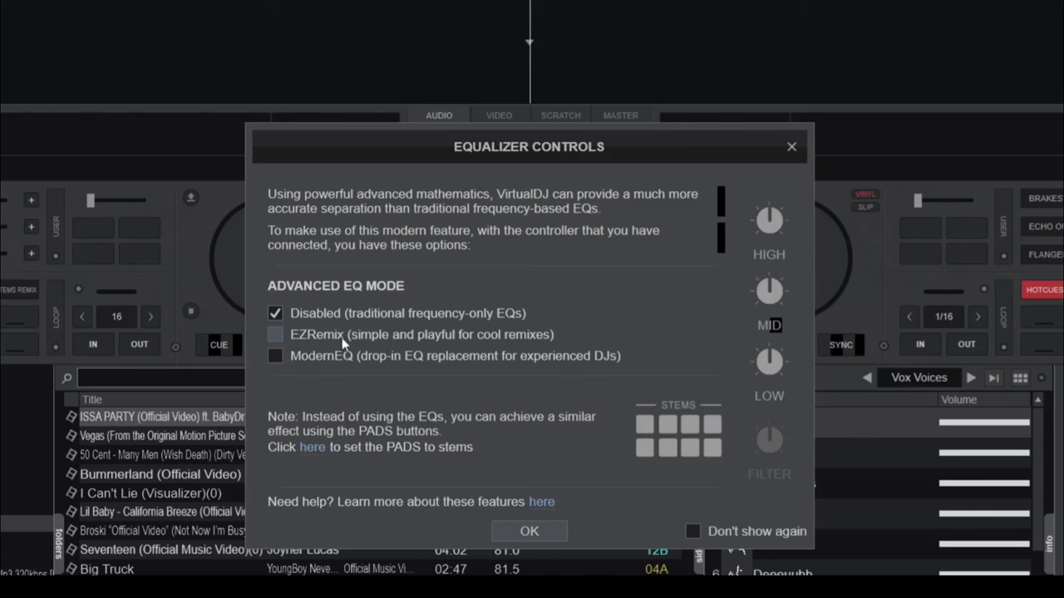
mouse_move(286, 339)
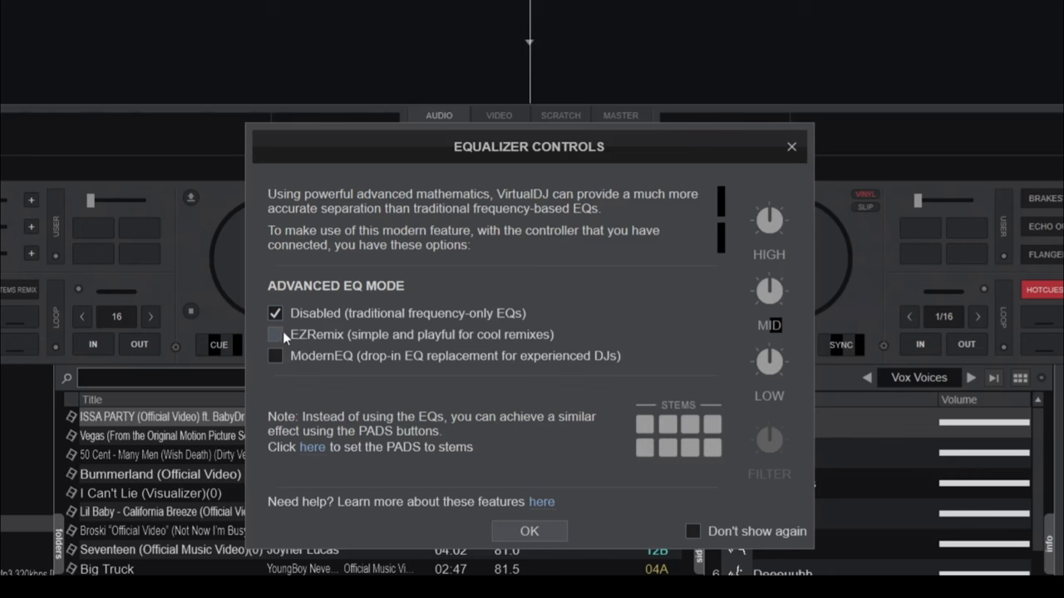
- Choose EZRemix as the advanced EQ mode, after briefly trying ModernEQ, and confirm it
click(276, 334)
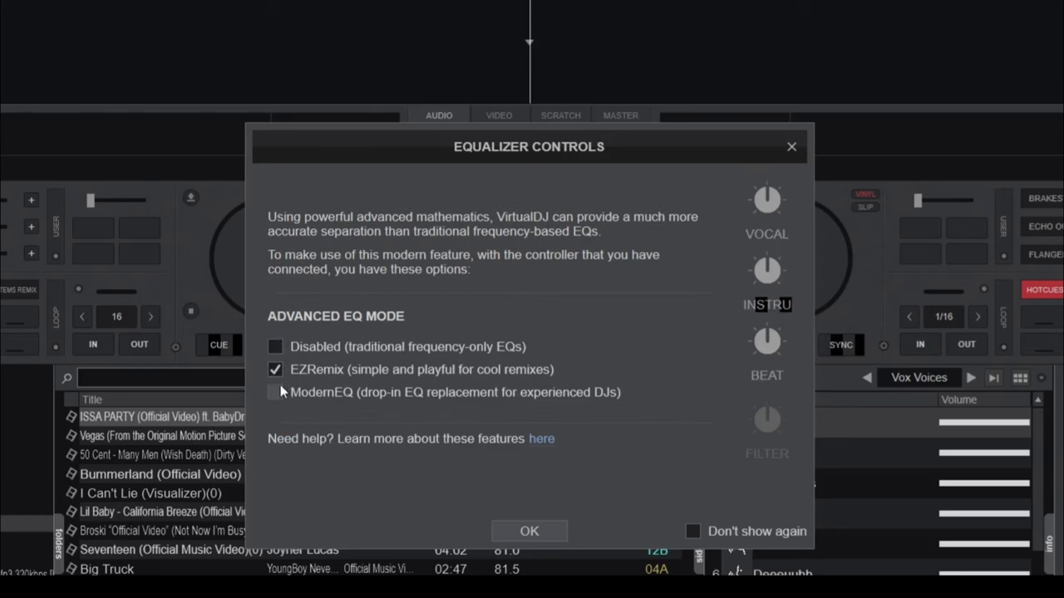
click(276, 392)
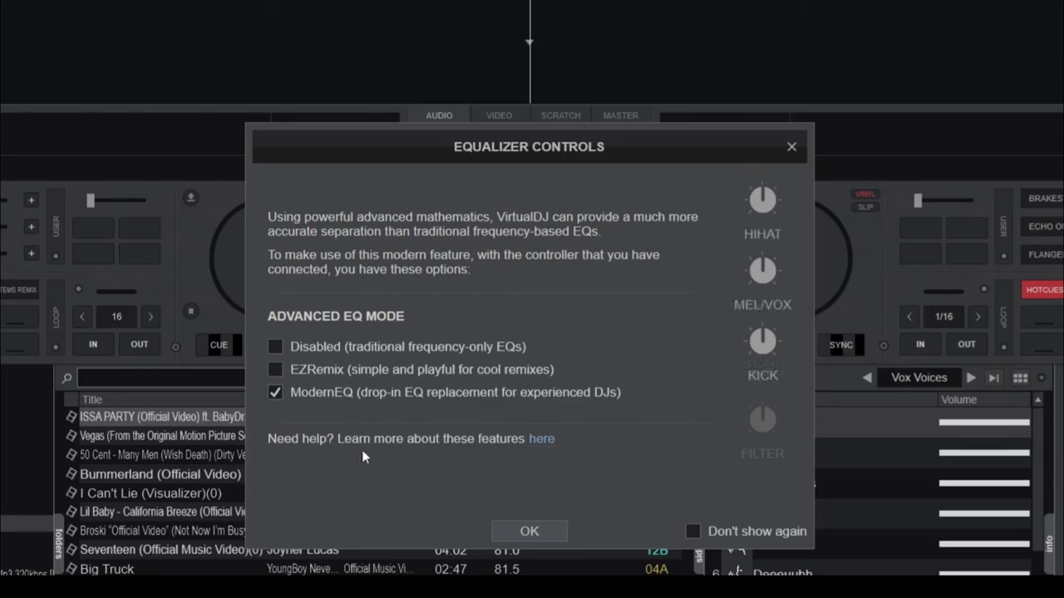
click(276, 369)
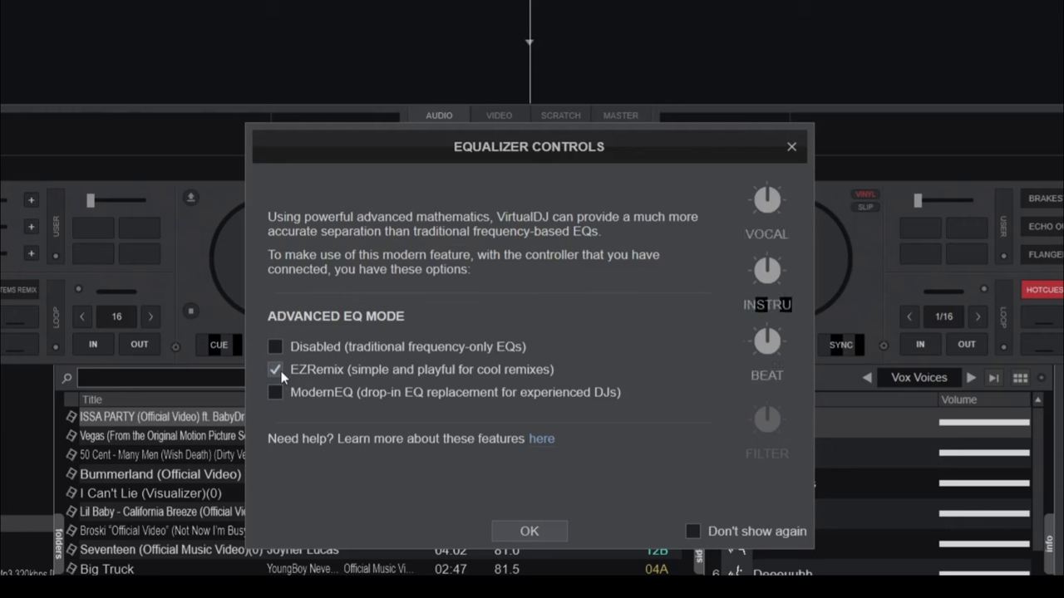
mouse_move(353, 499)
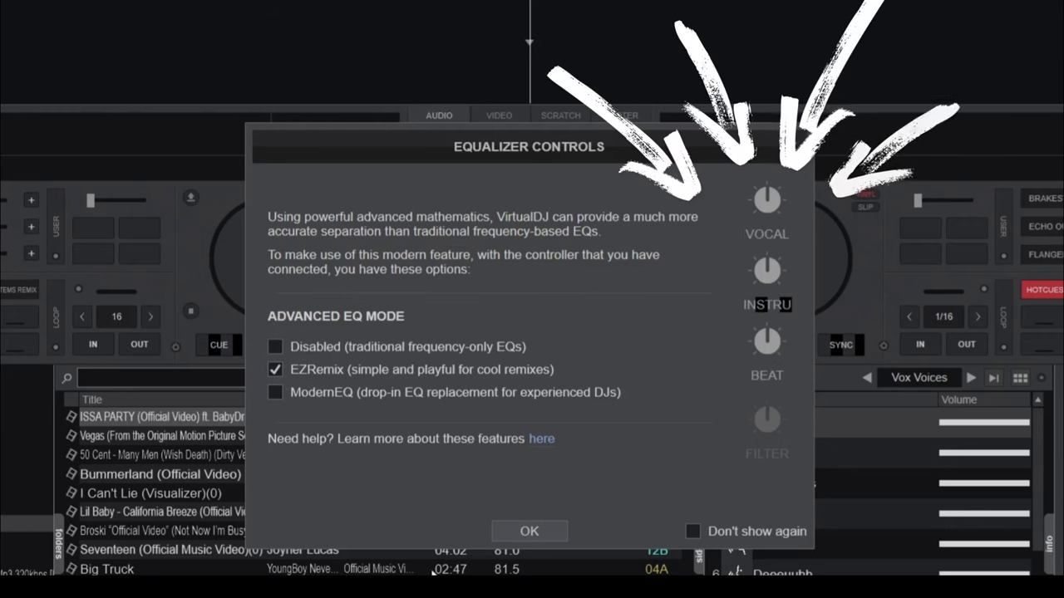
click(529, 532)
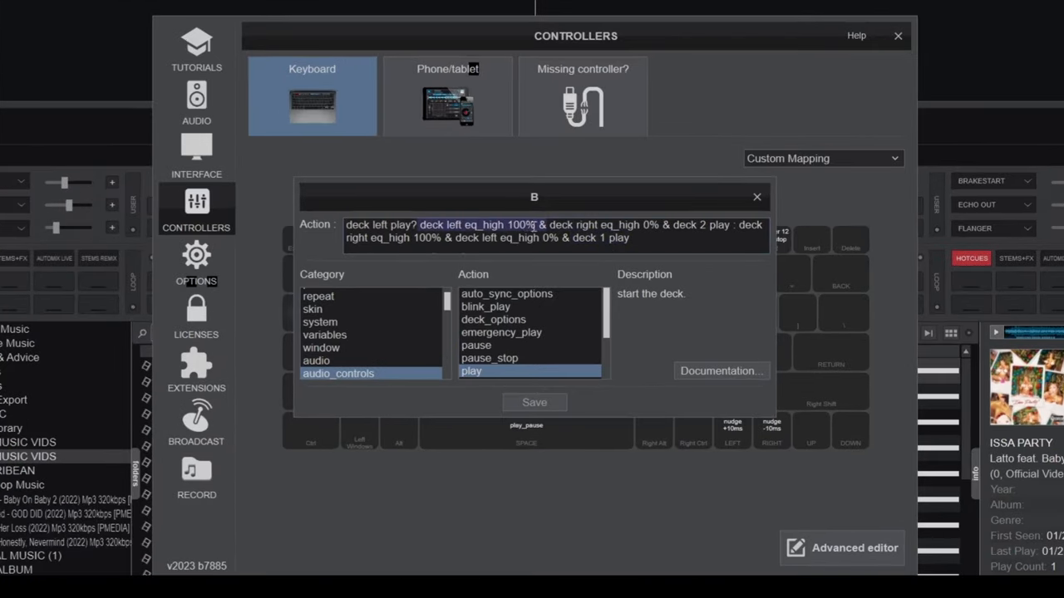
- Assign the deck play / eq_high swap script as the B key's custom mapping action
click(342, 231)
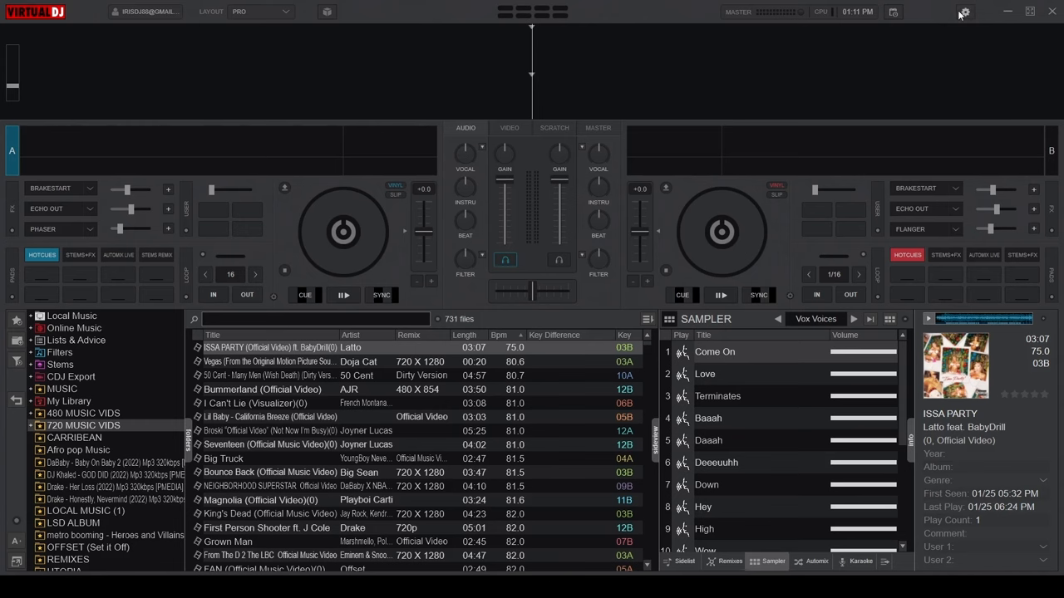
- Show the keyboard custom mapping list containing the B key's stems transition script
click(964, 12)
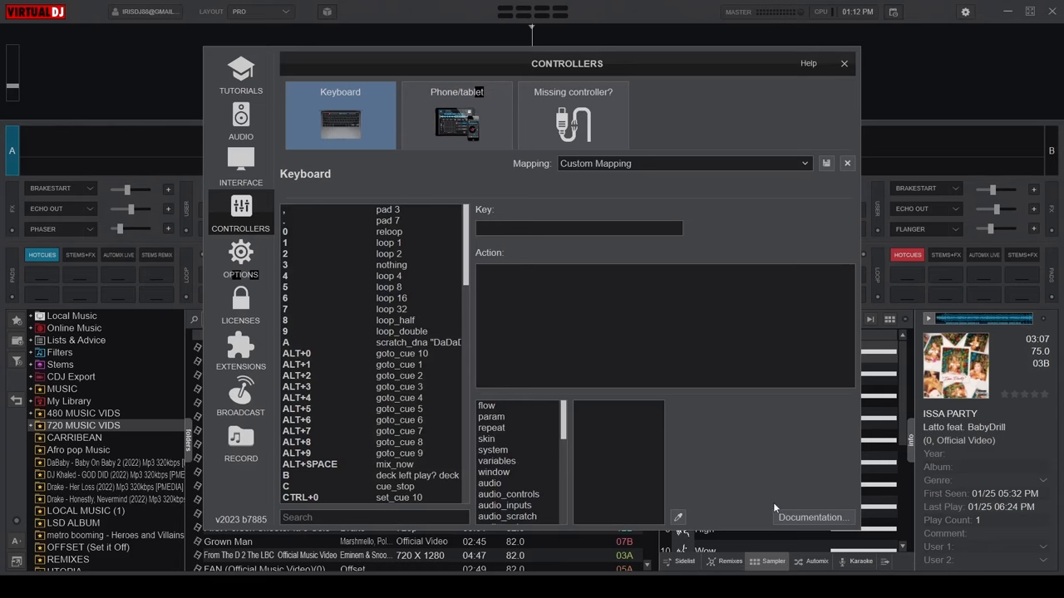
click(845, 63)
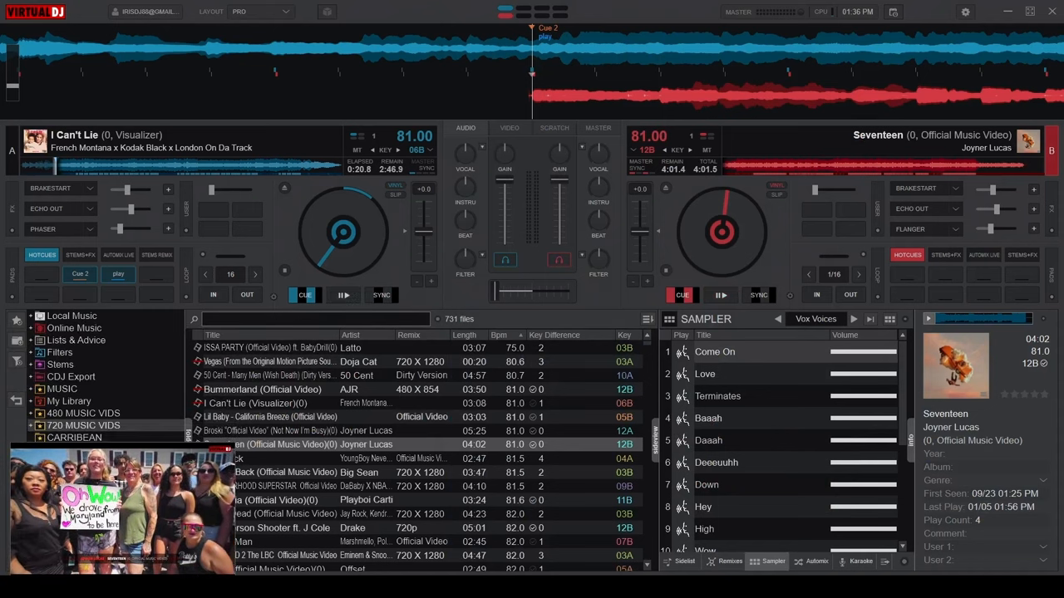
- Trigger the stems transition from I Can't Lie into Seventeen with the mapped B key
click(342, 296)
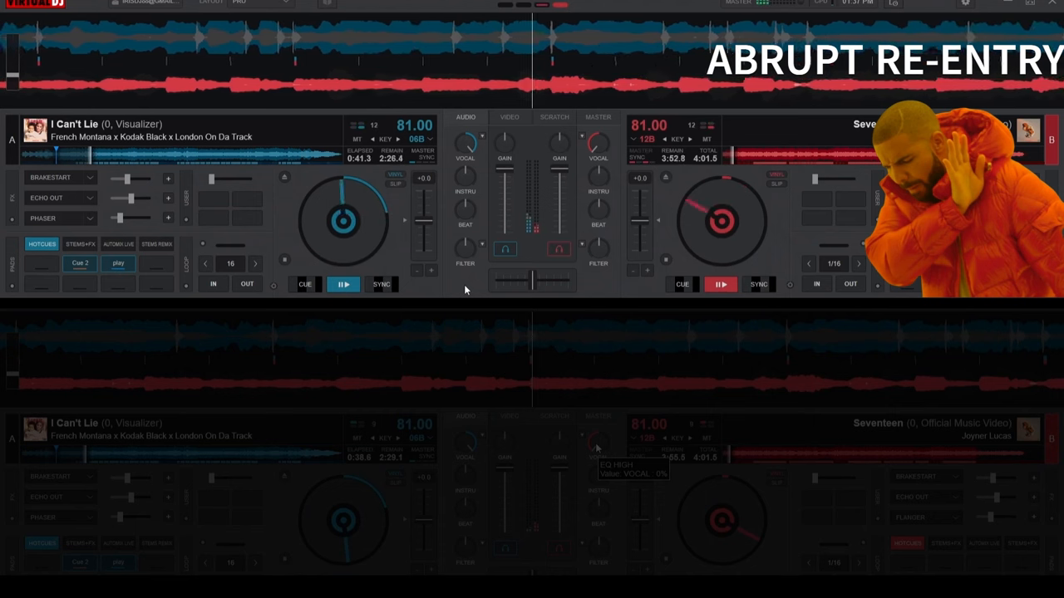
mouse_move(558, 249)
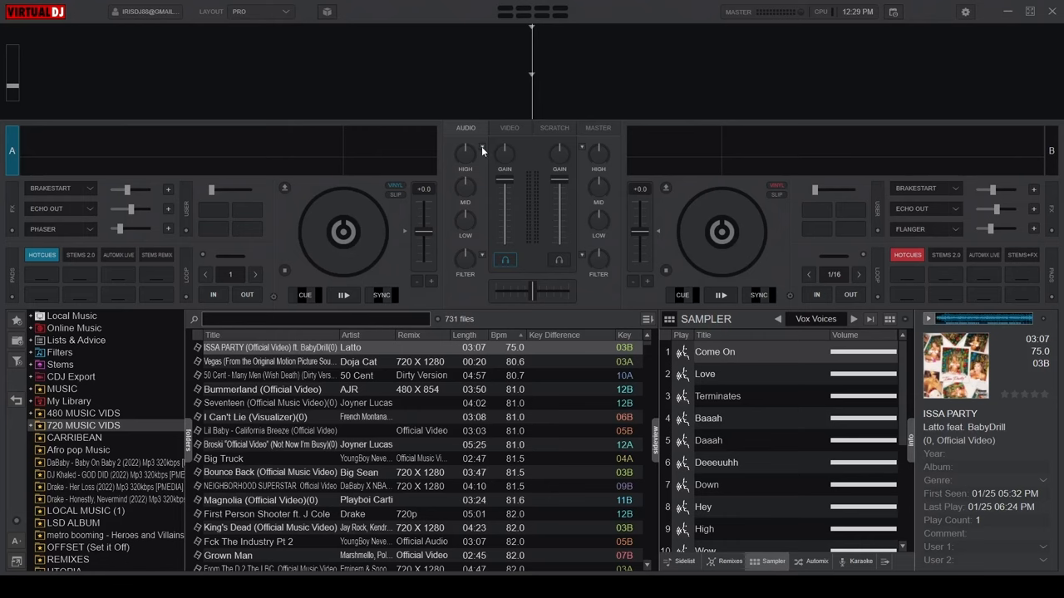
- Reach the online manual's List of VDJScript verbs via the Equalizer Controls help link
click(465, 153)
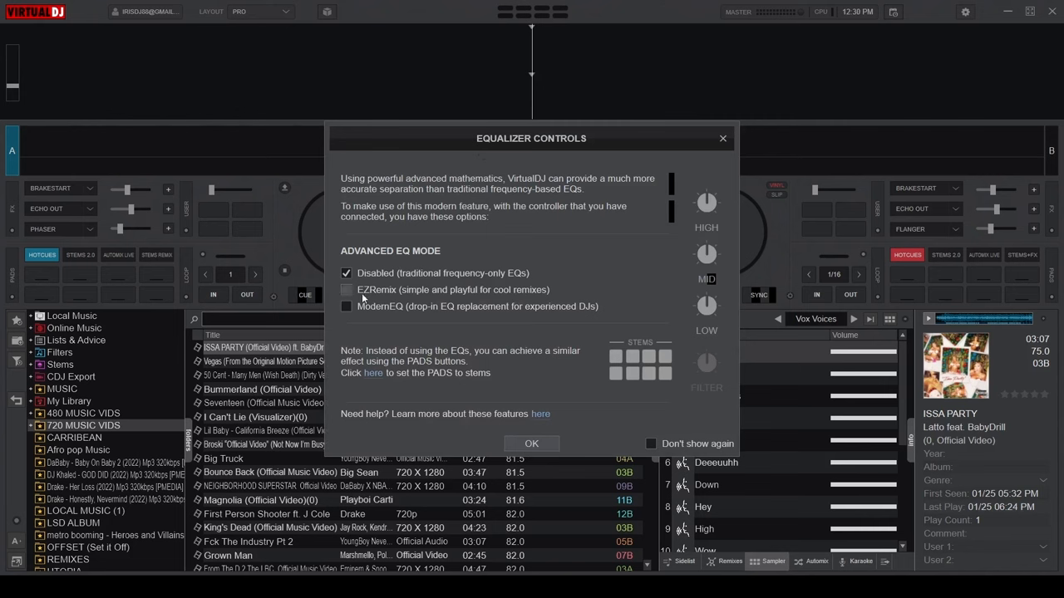
click(540, 414)
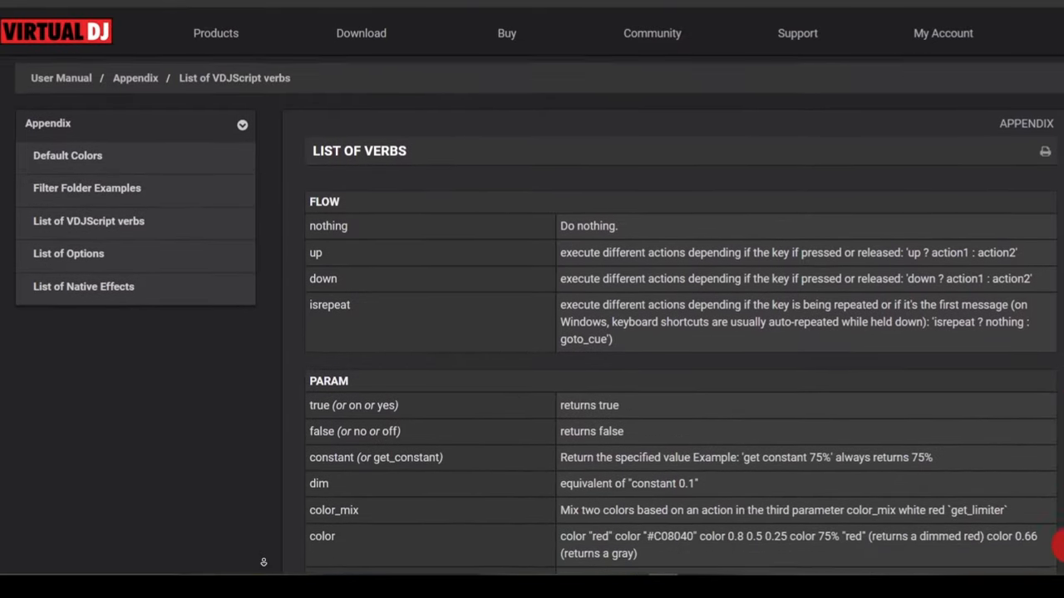
scroll(down, 3)
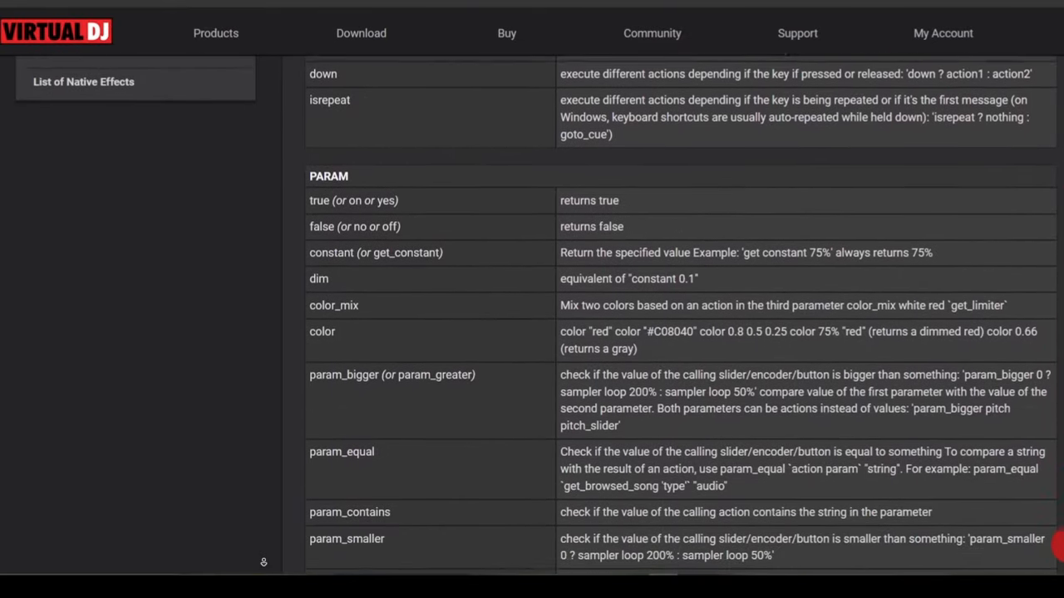